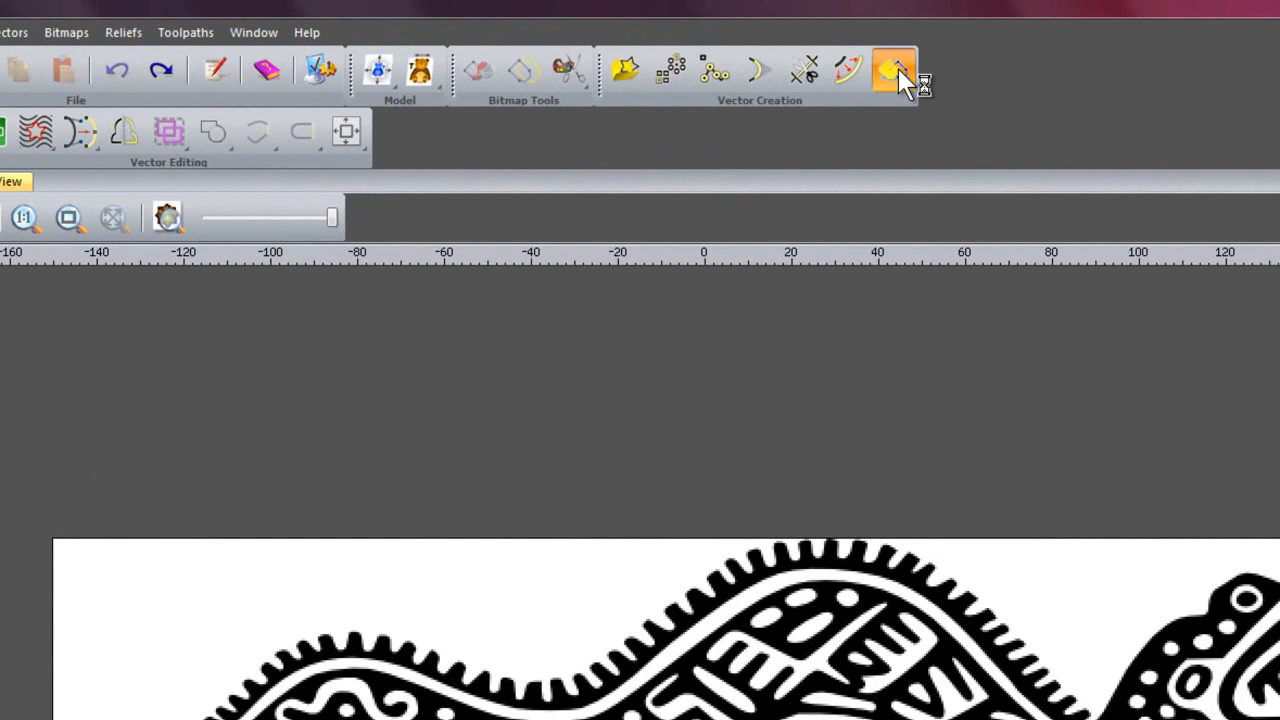
Open the Bitmap To Vector panel for the serpent image
click(893, 70)
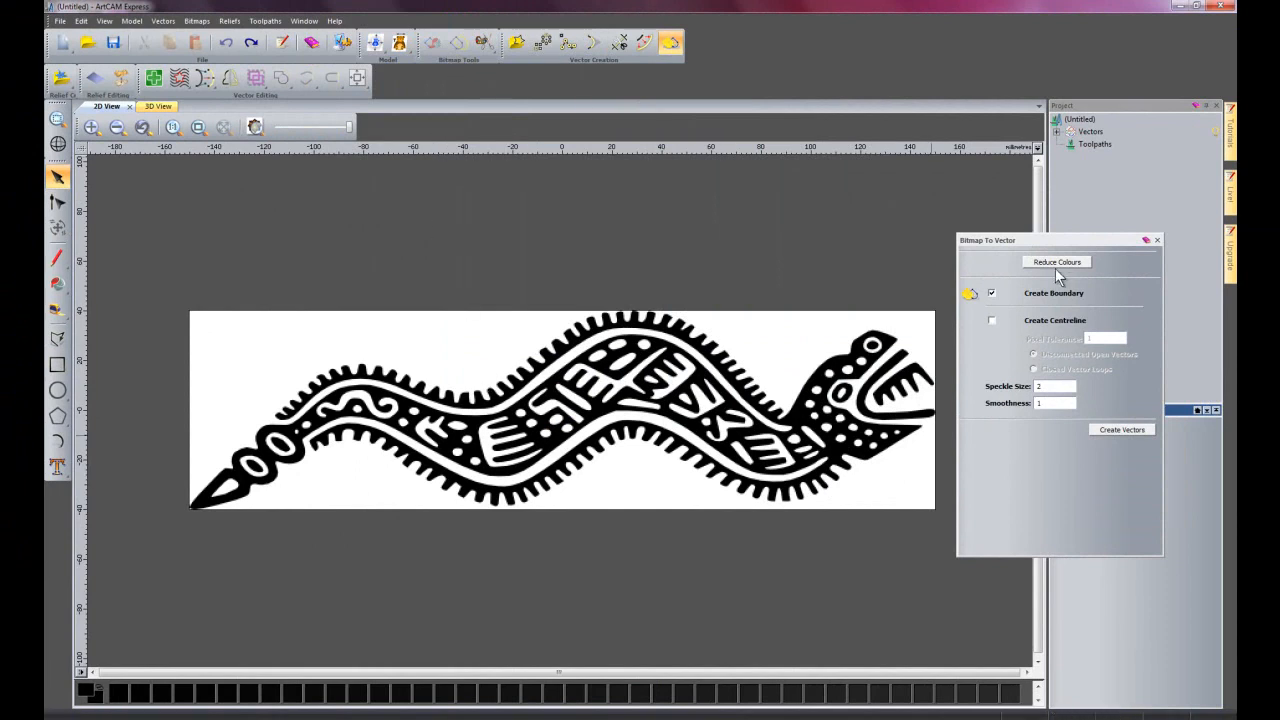
mouse_move(1058, 277)
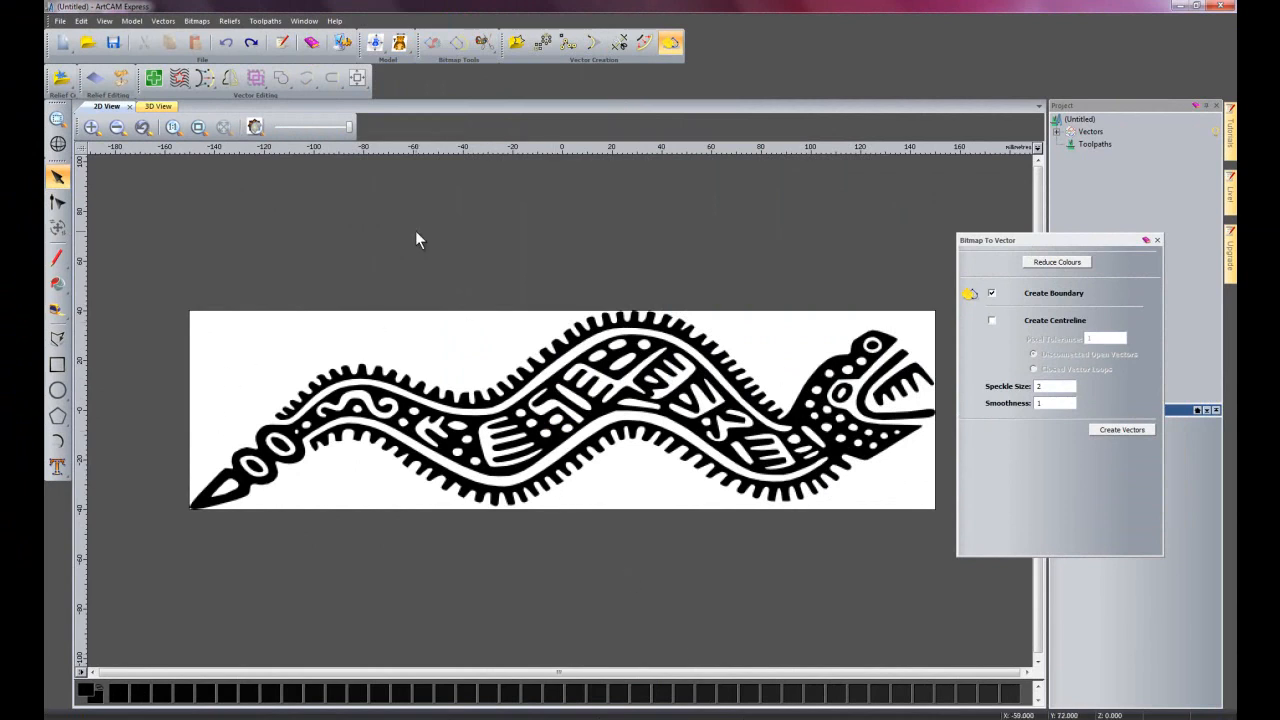
mouse_move(600, 237)
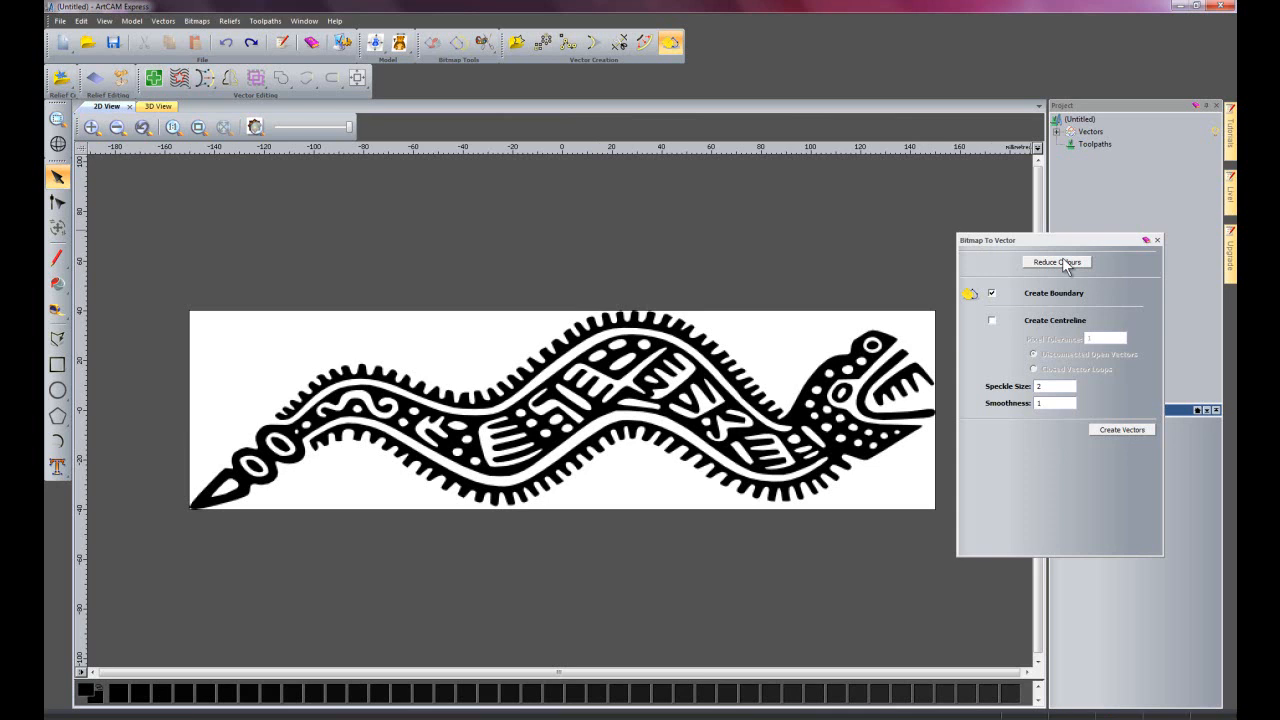
Reduce the serpent bitmap's colours to 2 in the Reduce Colours dialog
click(1056, 261)
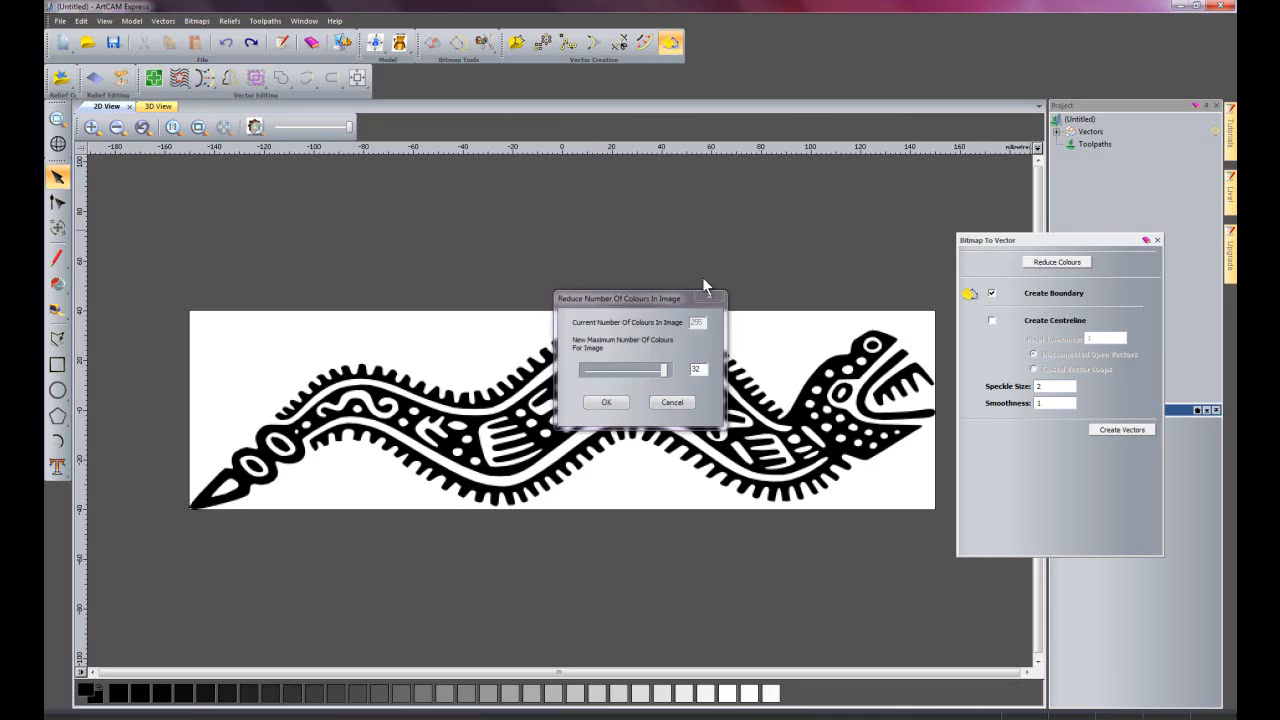
drag(618, 298, 630, 162)
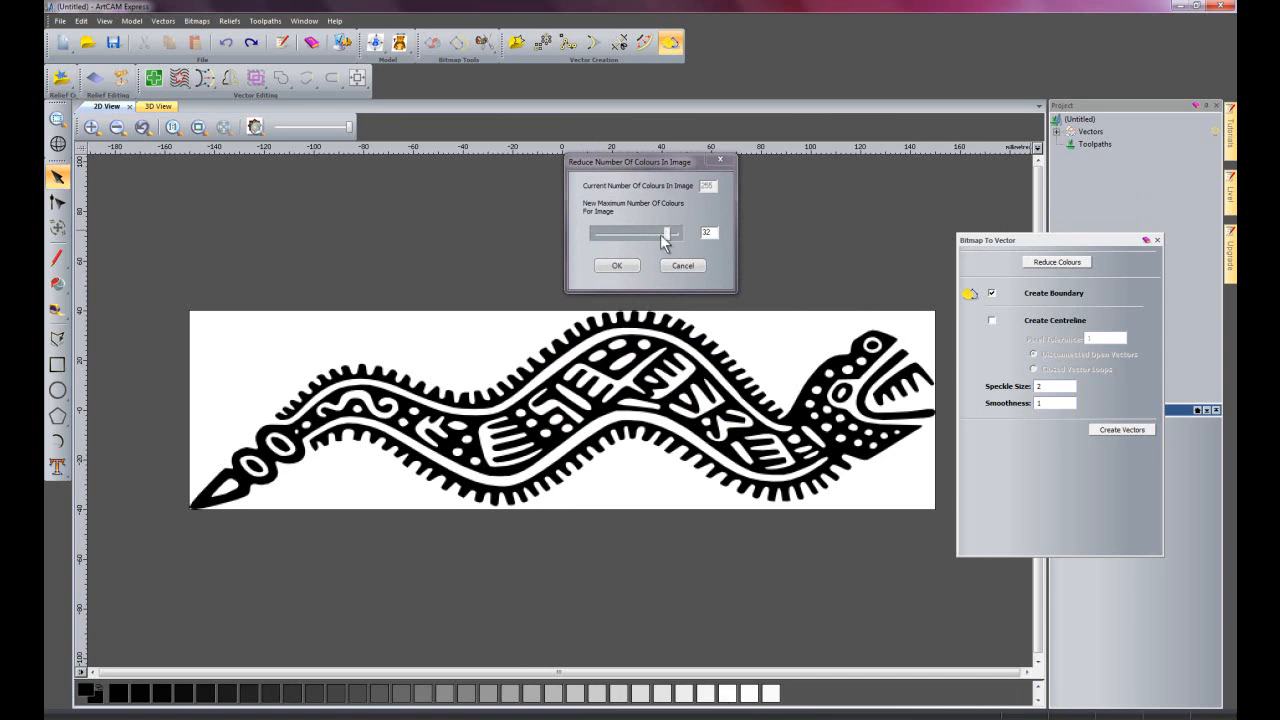
drag(665, 232, 602, 232)
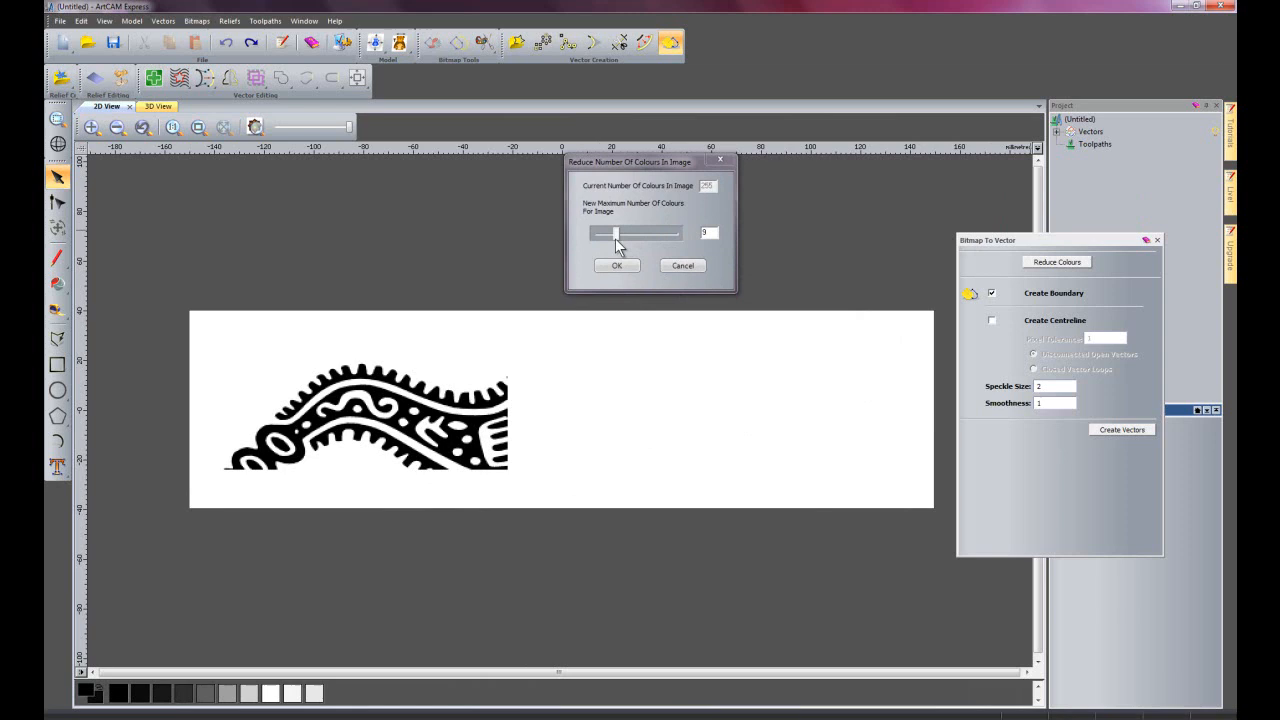
drag(605, 232, 598, 232)
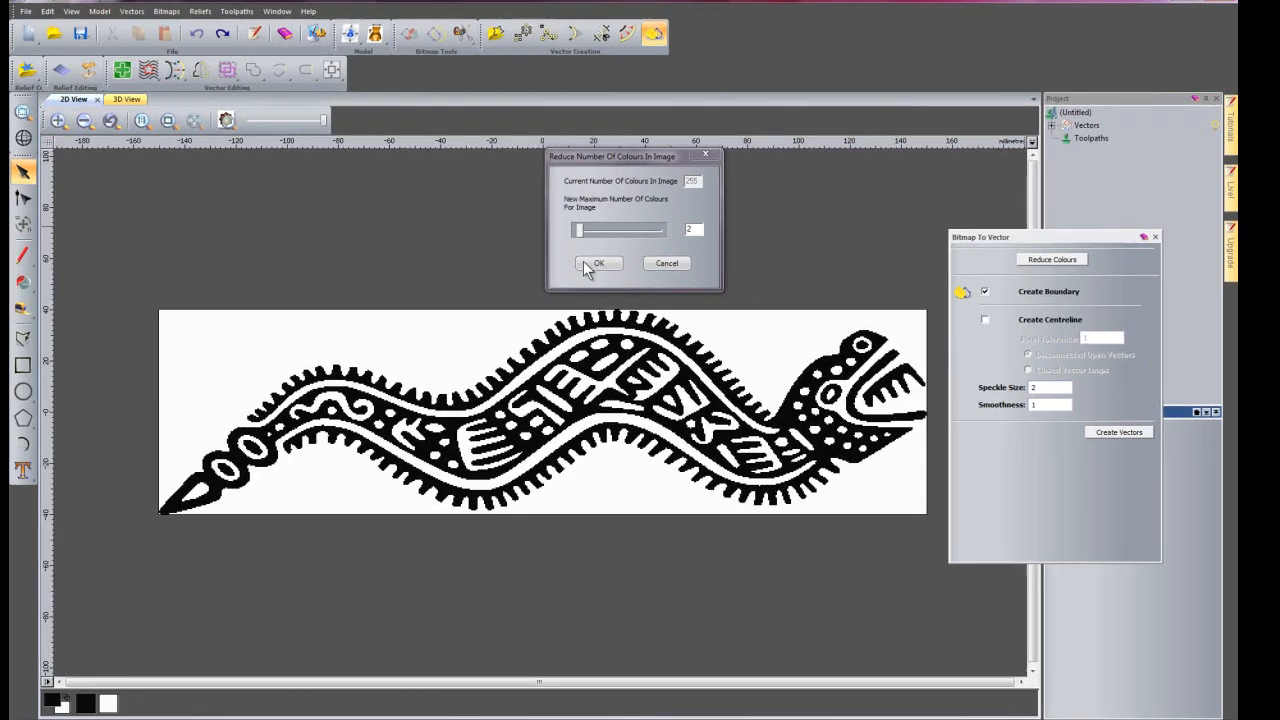
click(598, 263)
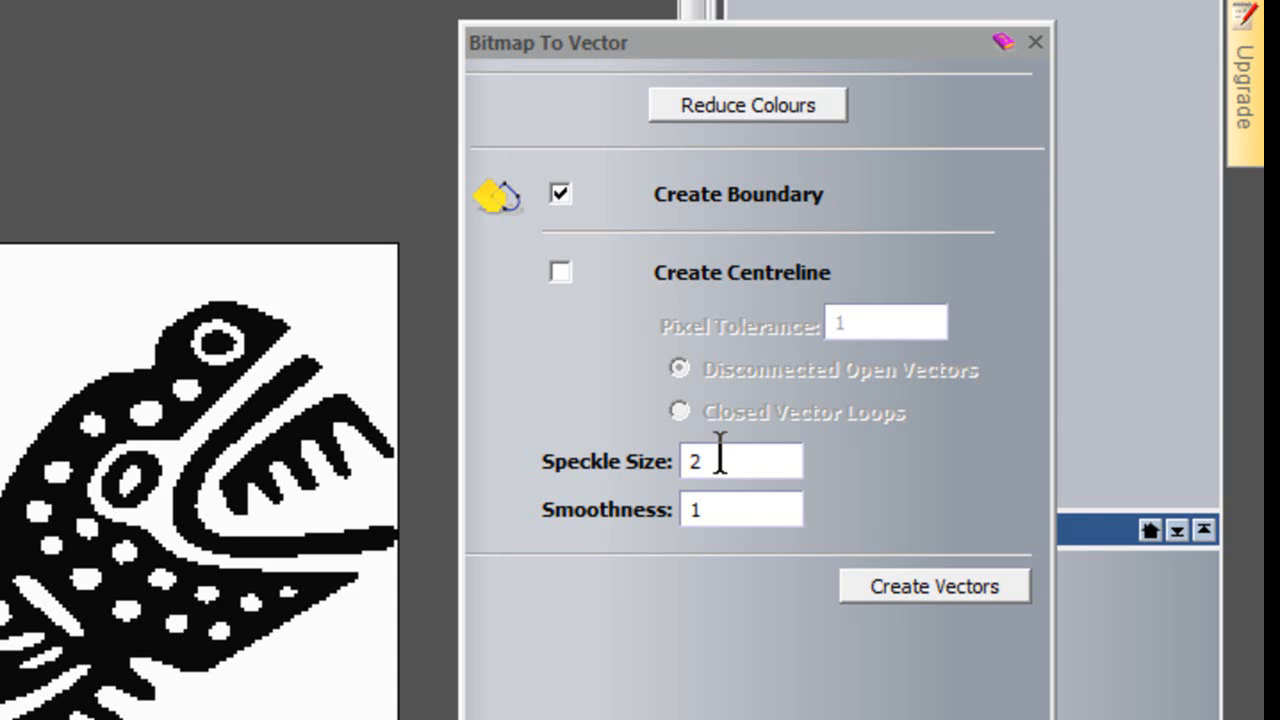
mouse_move(778, 462)
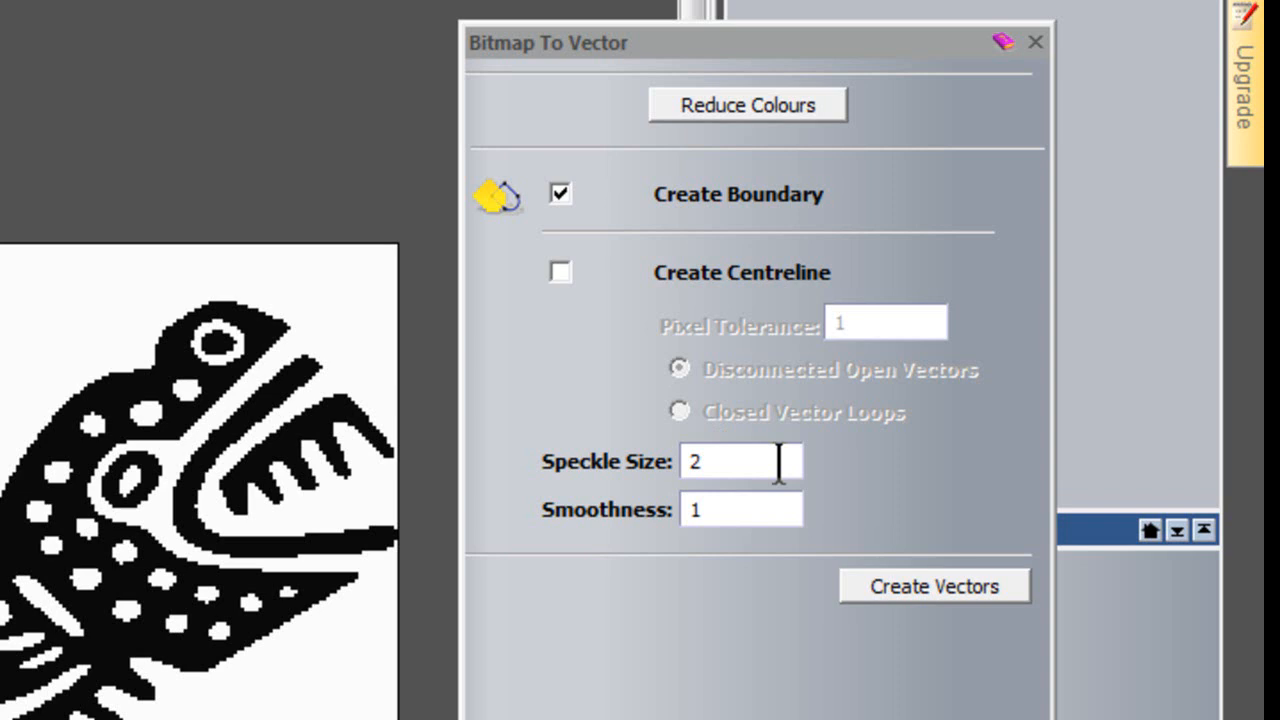
mouse_move(700, 625)
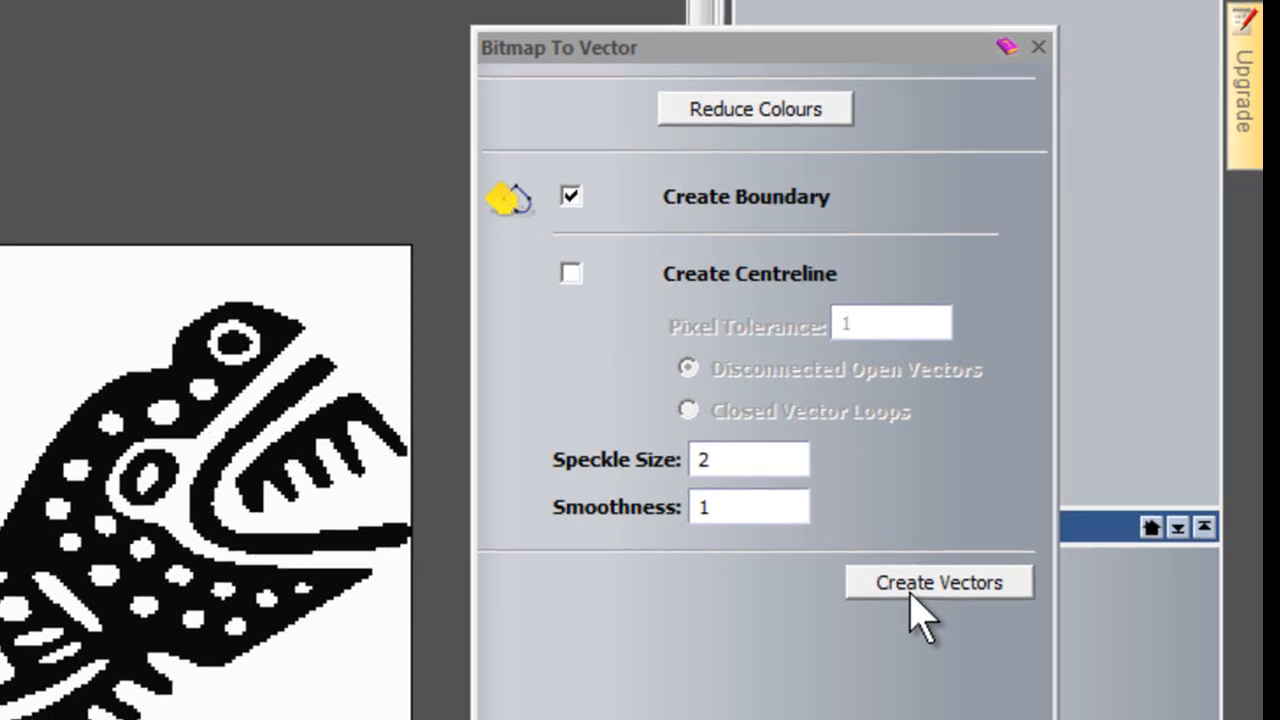
Create boundary vectors at speckle size 2, fade the bitmap, and zoom in on outlines
click(937, 582)
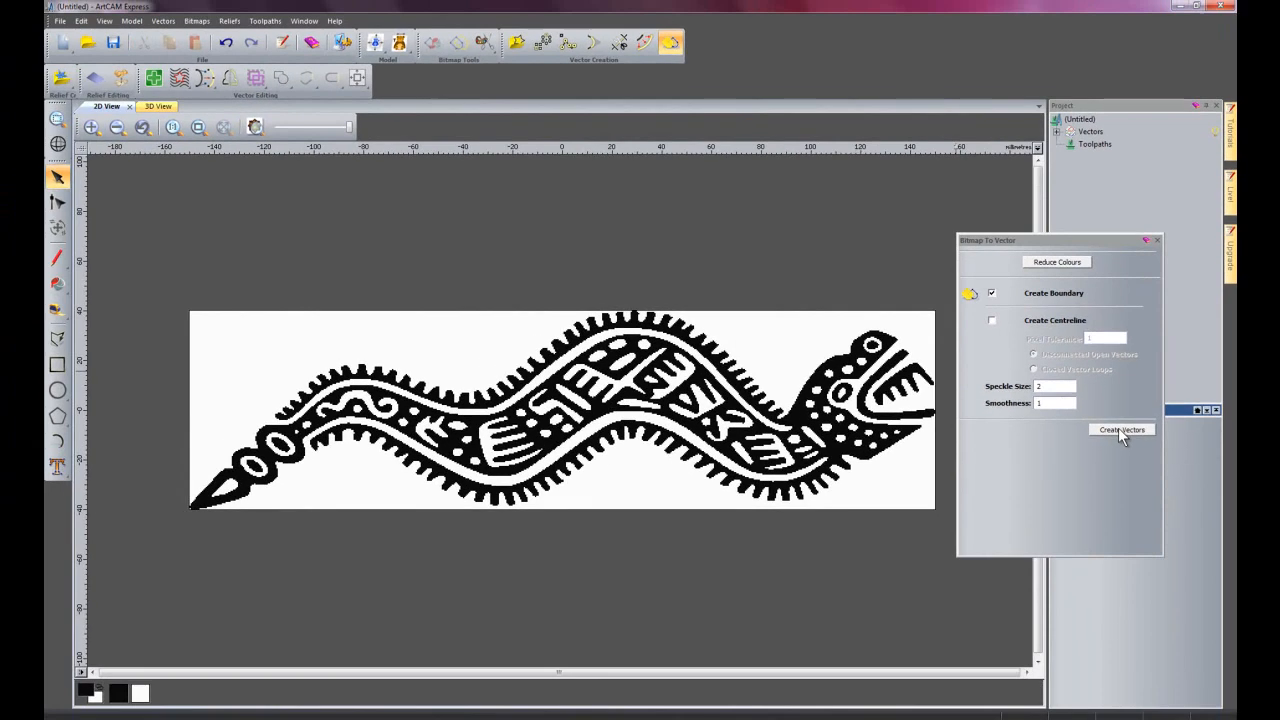
click(1121, 429)
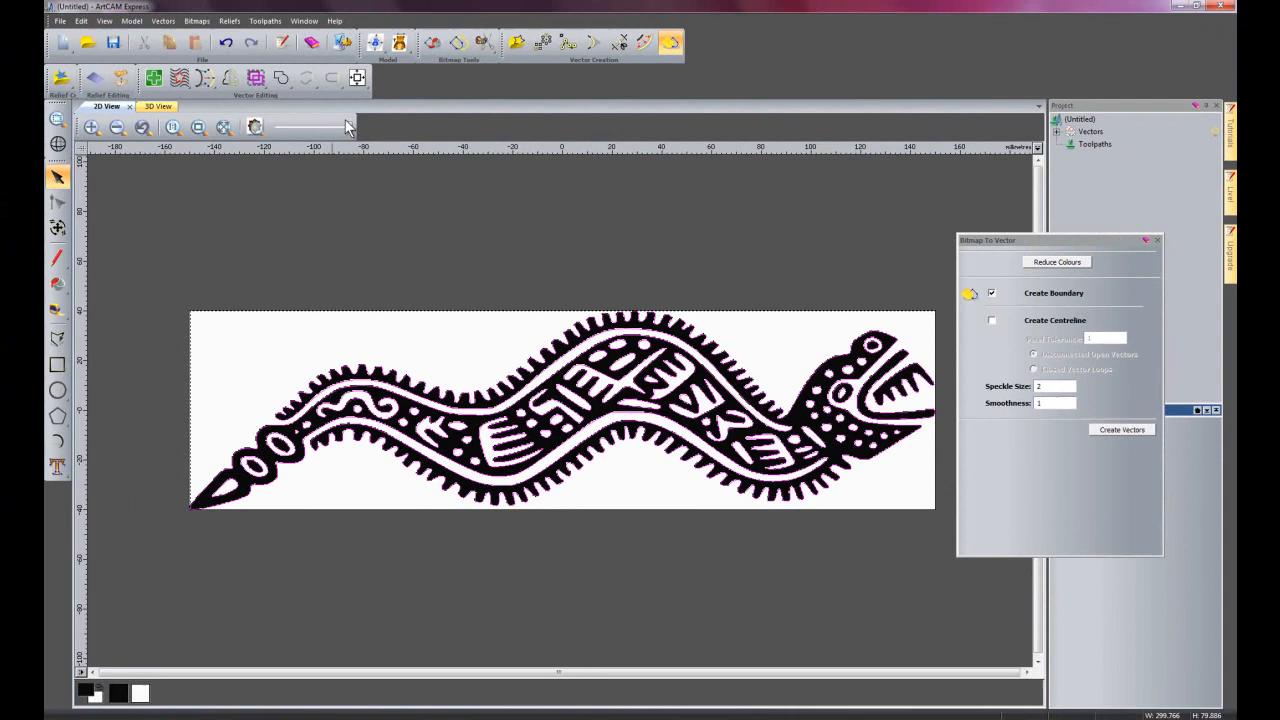
click(1121, 429)
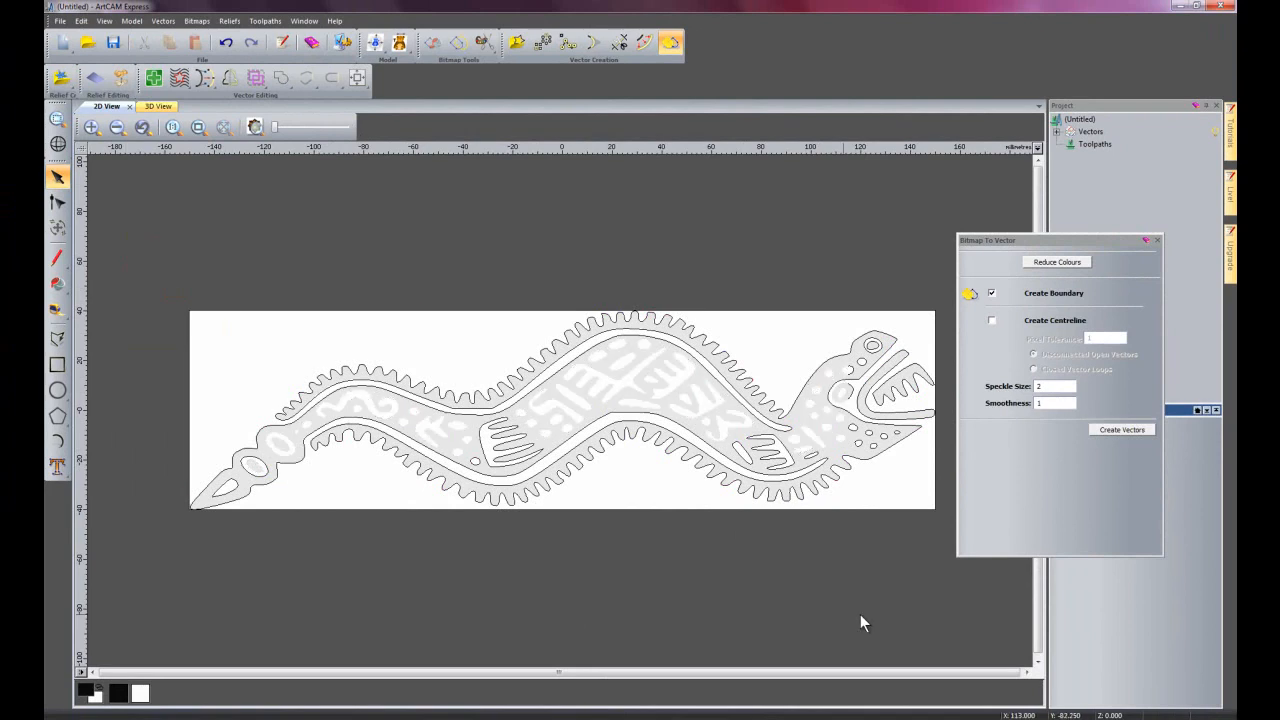
click(1121, 429)
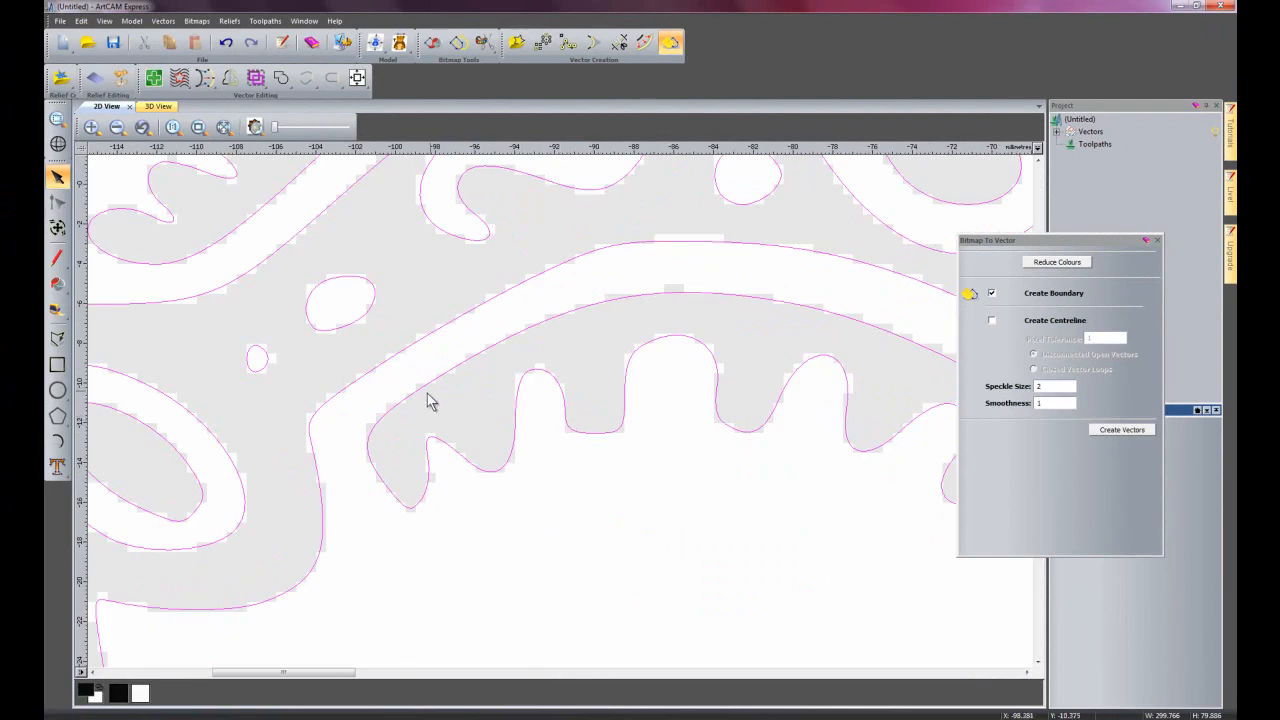
mouse_move(532, 403)
text(5)
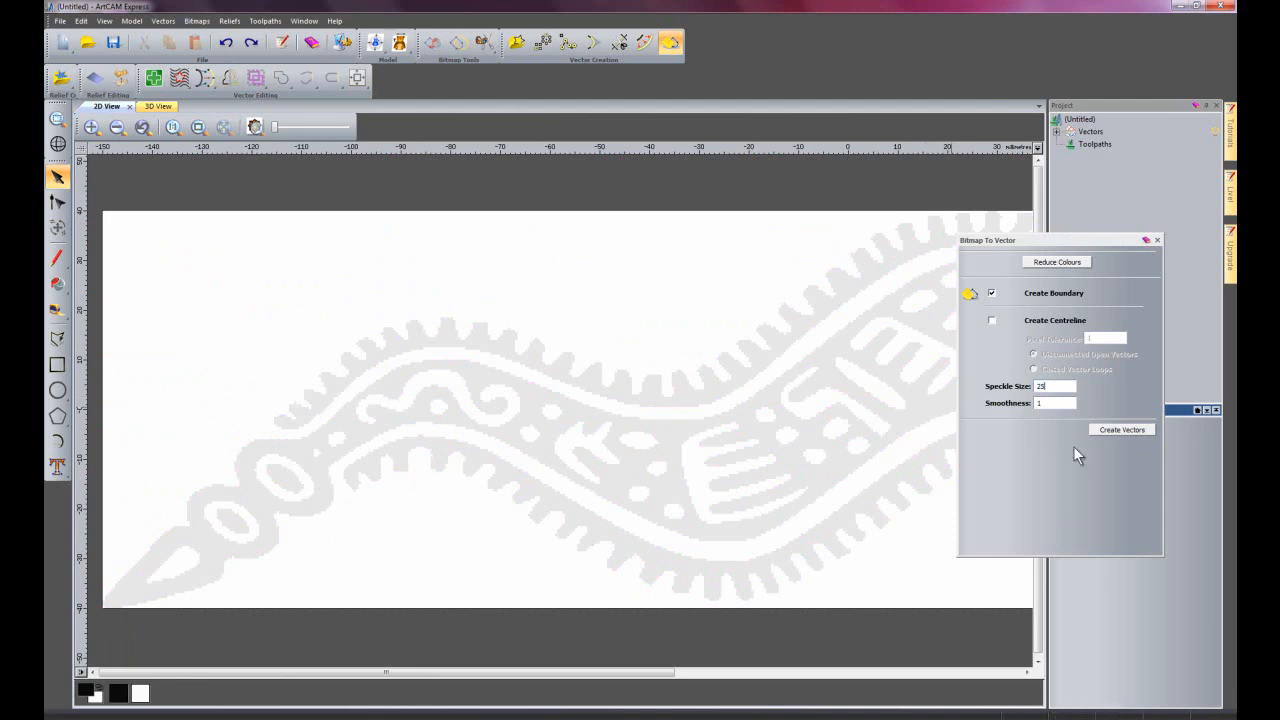
Retrace the serpent into boundary vectors with speckle size 25
click(1121, 429)
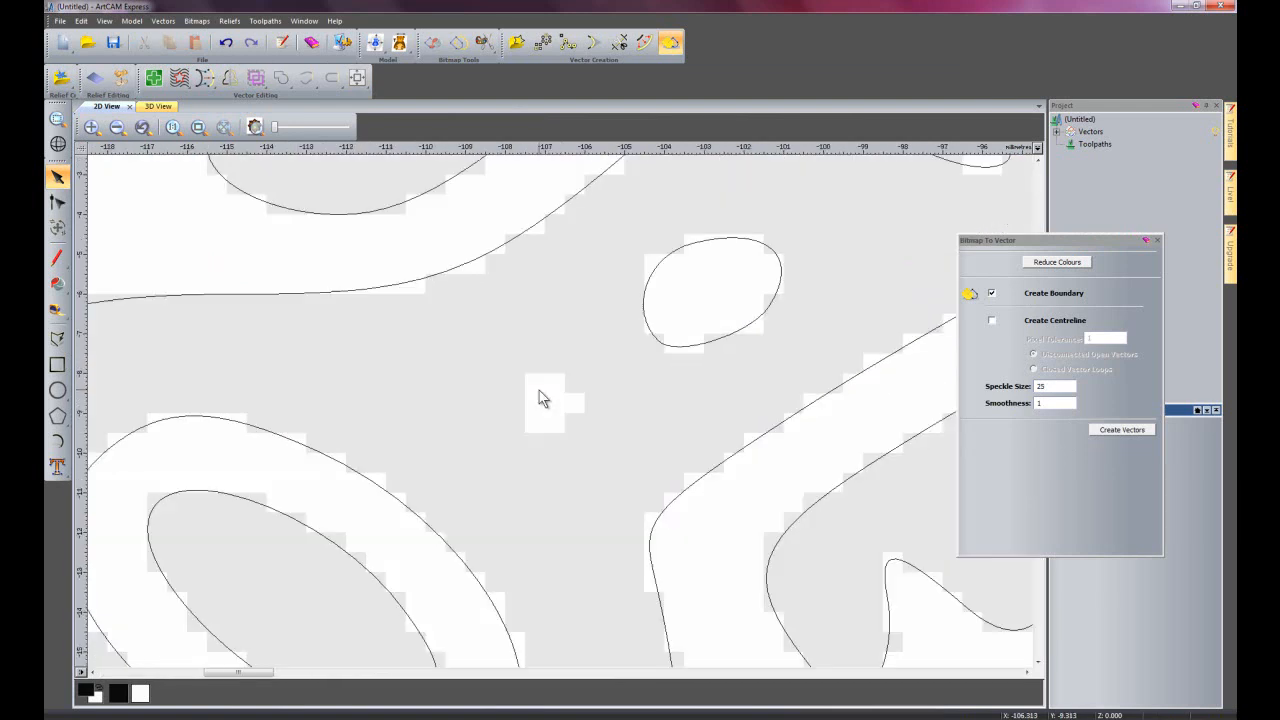
mouse_move(600, 430)
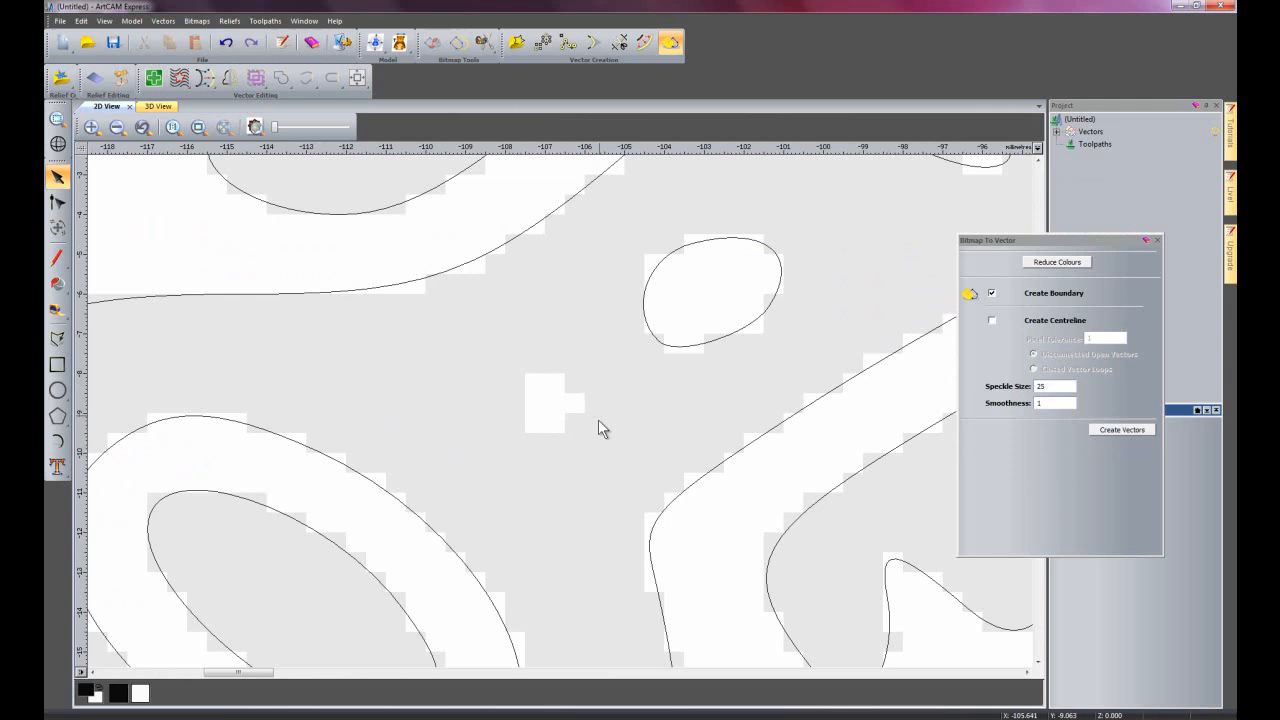
mouse_move(570, 461)
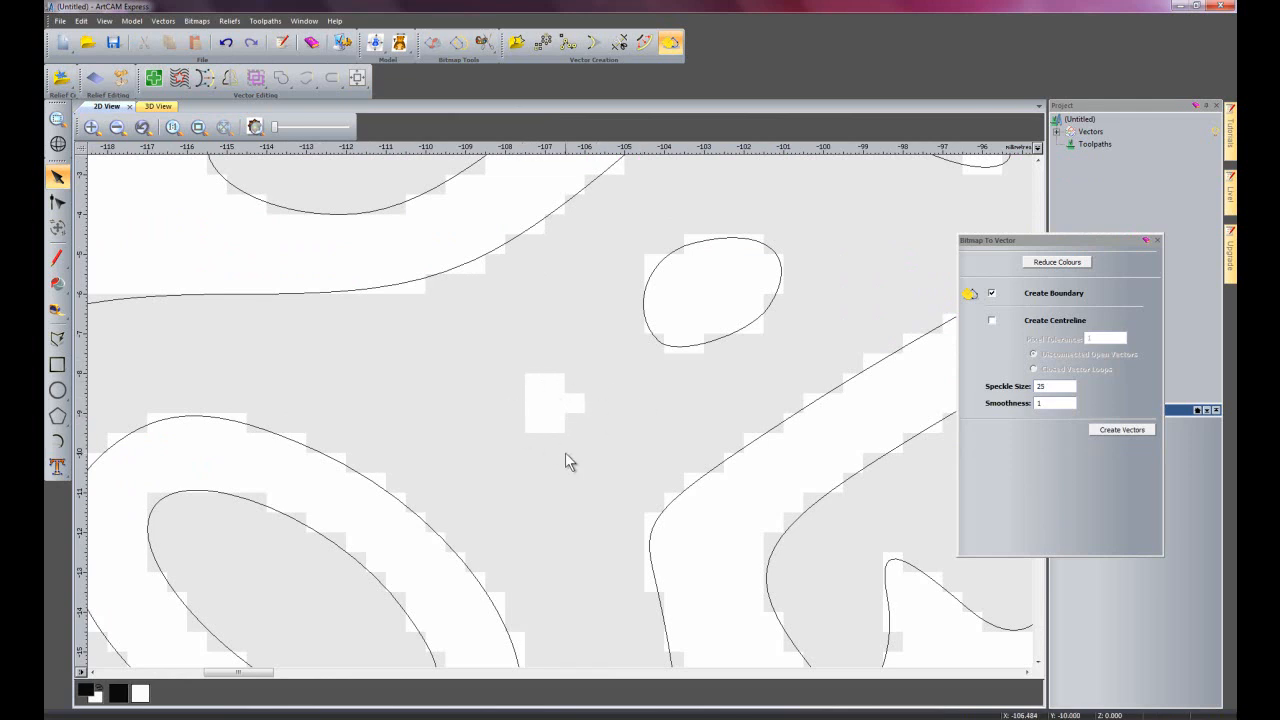
mouse_move(550, 376)
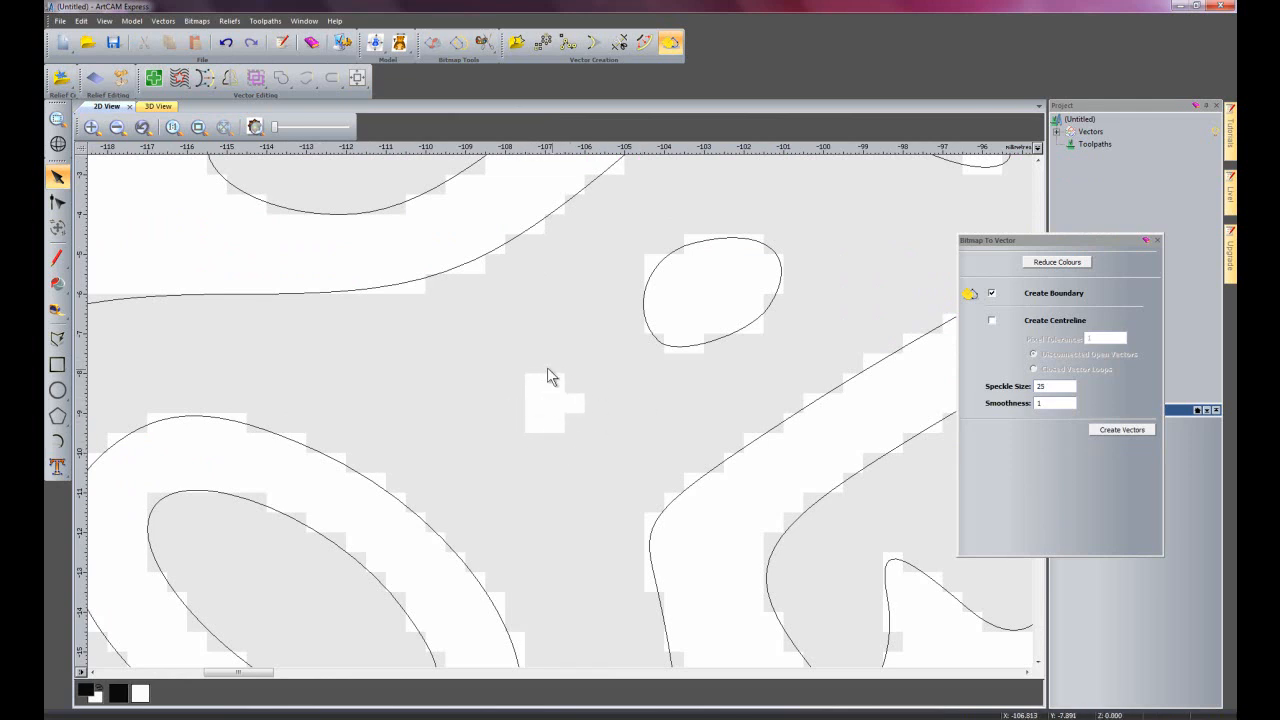
mouse_move(1005, 412)
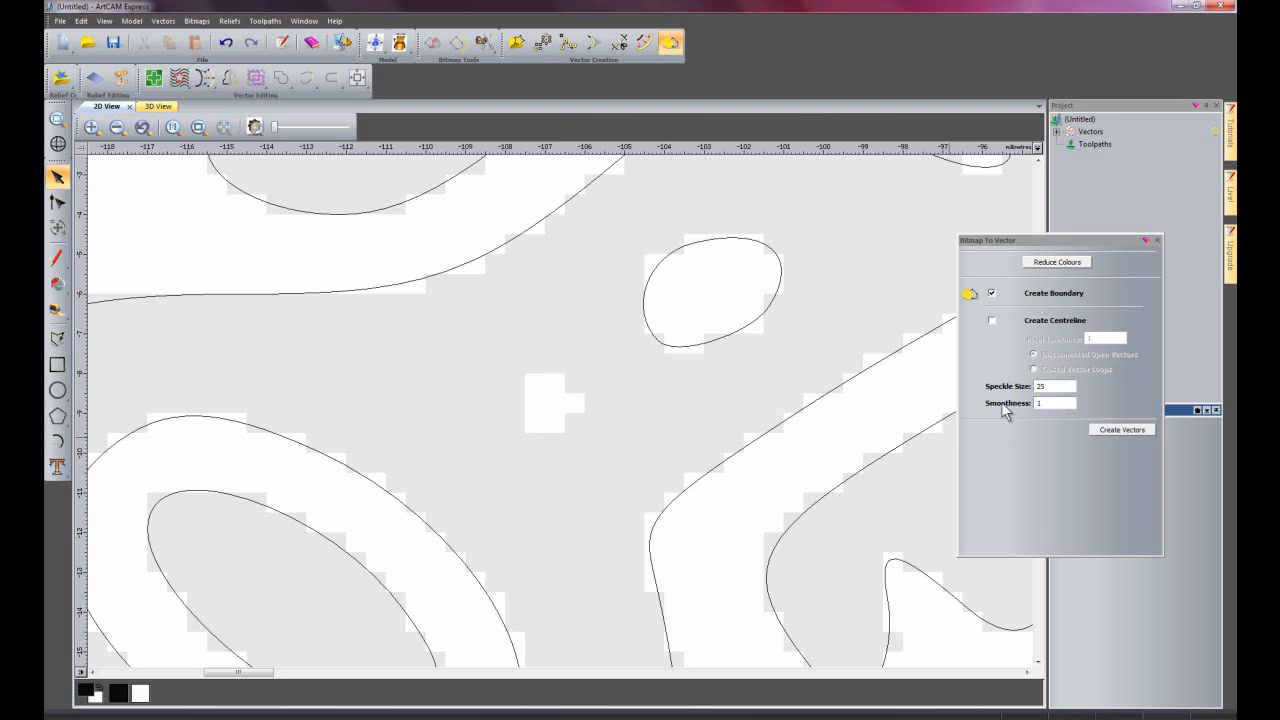
mouse_move(550, 393)
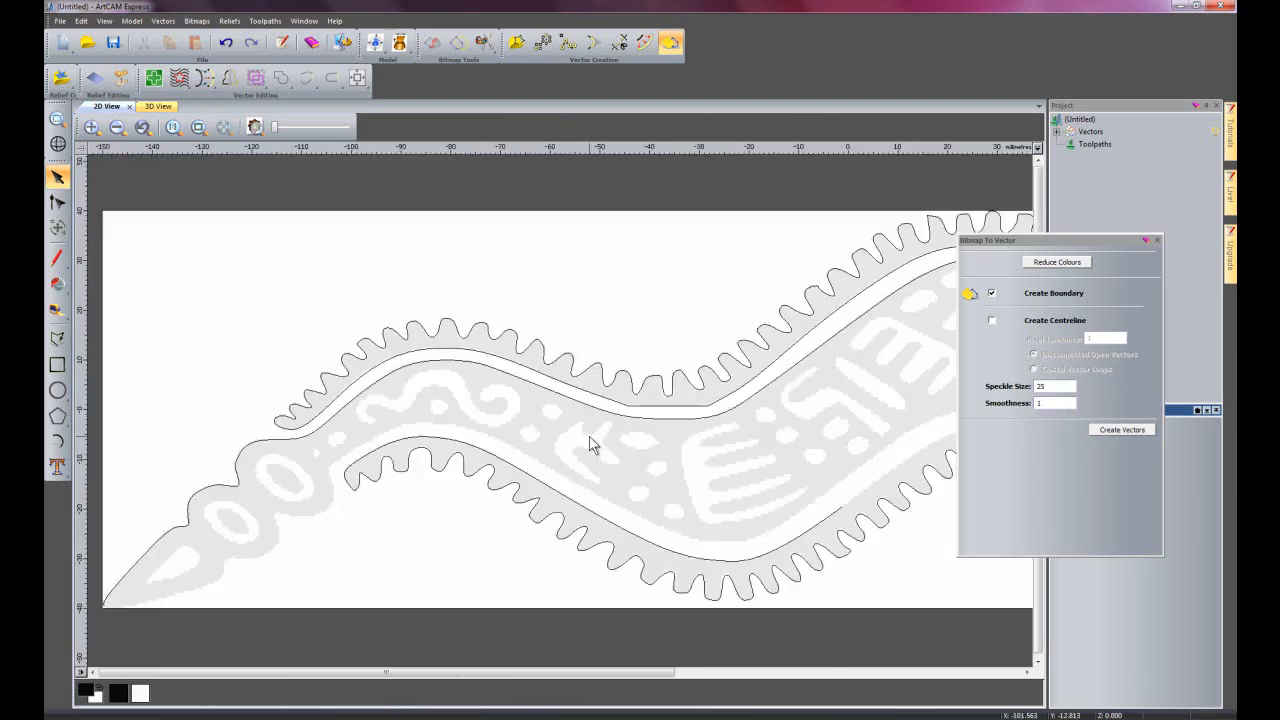
Undo the speckle-25 tracing, retrace at speckle size 2, and close the panel
click(1121, 429)
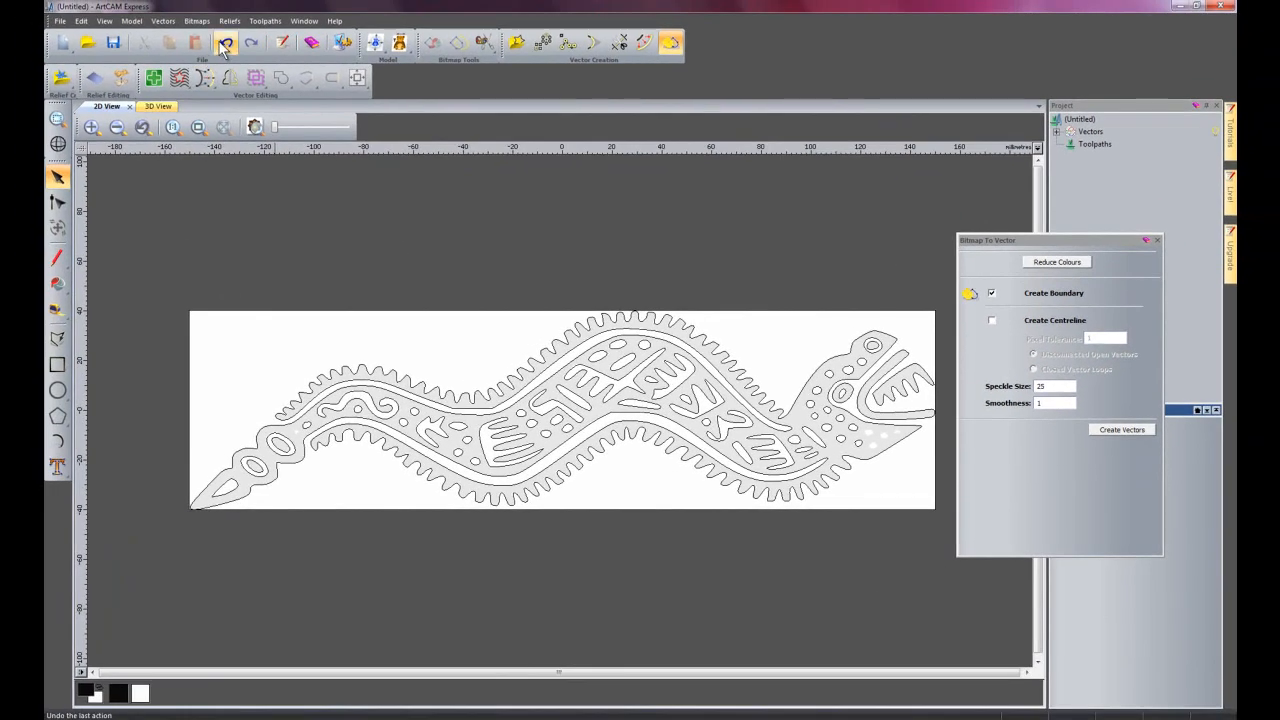
click(225, 42)
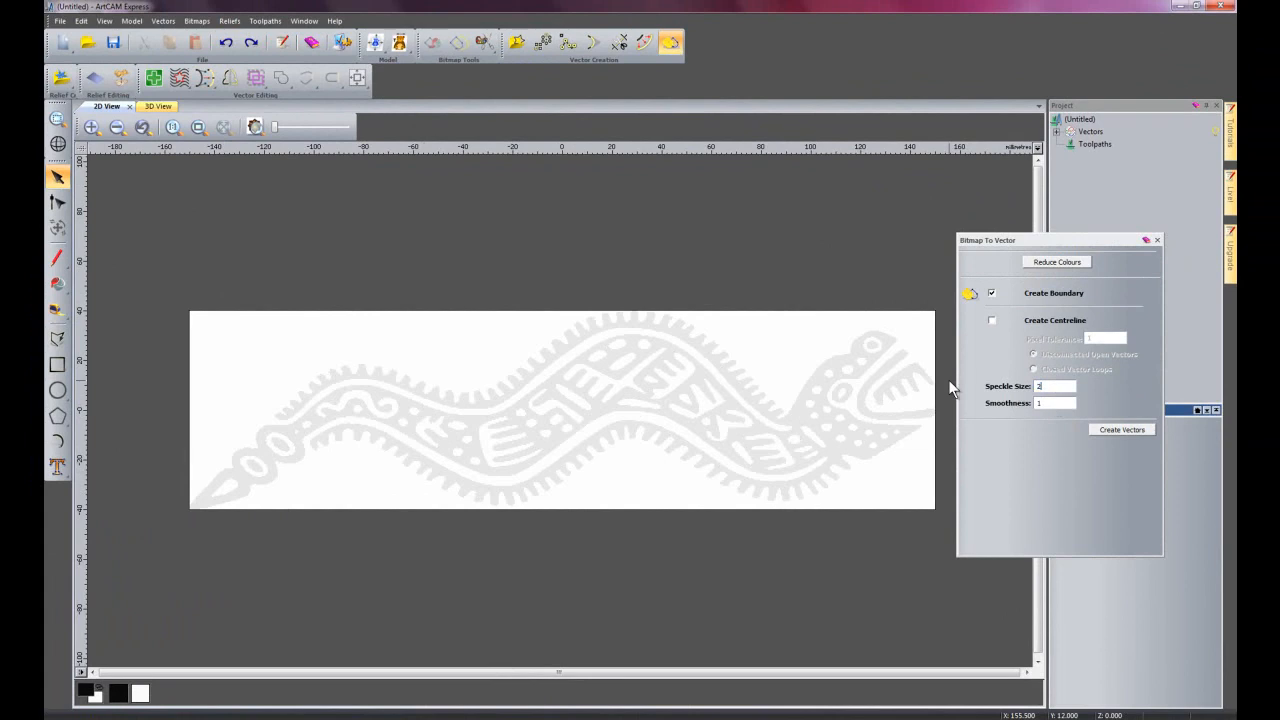
click(1121, 429)
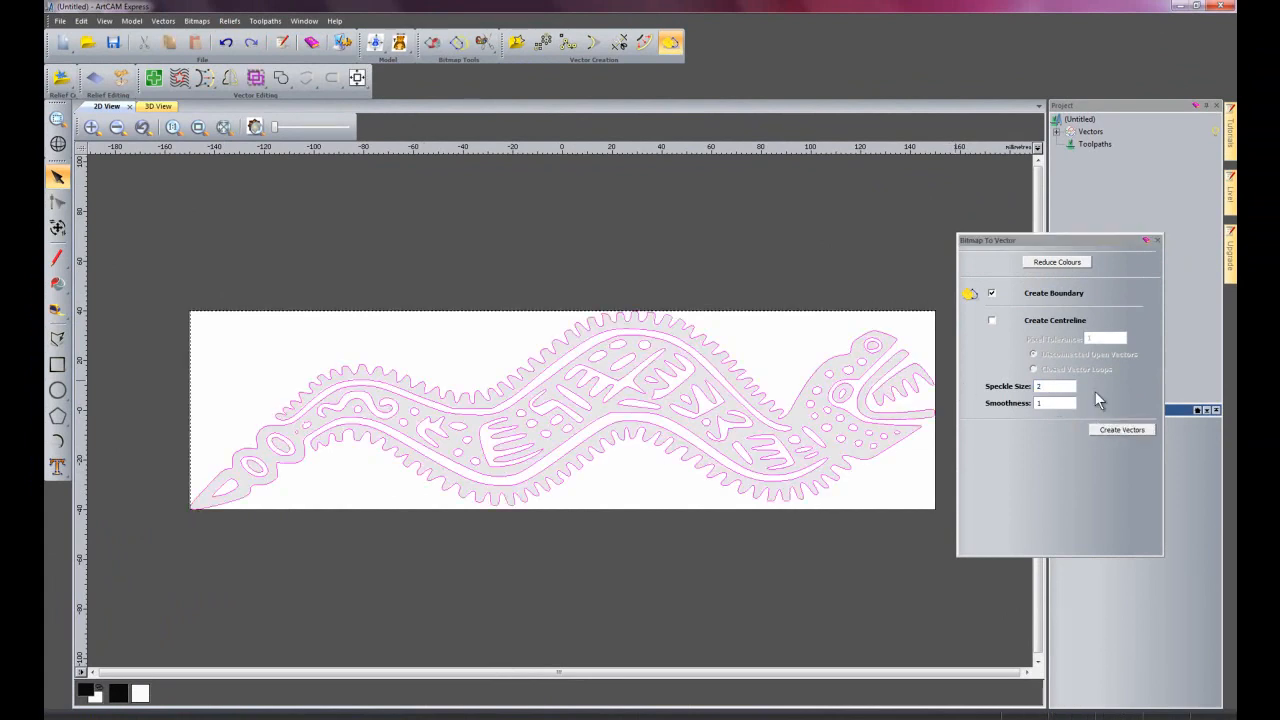
click(1121, 429)
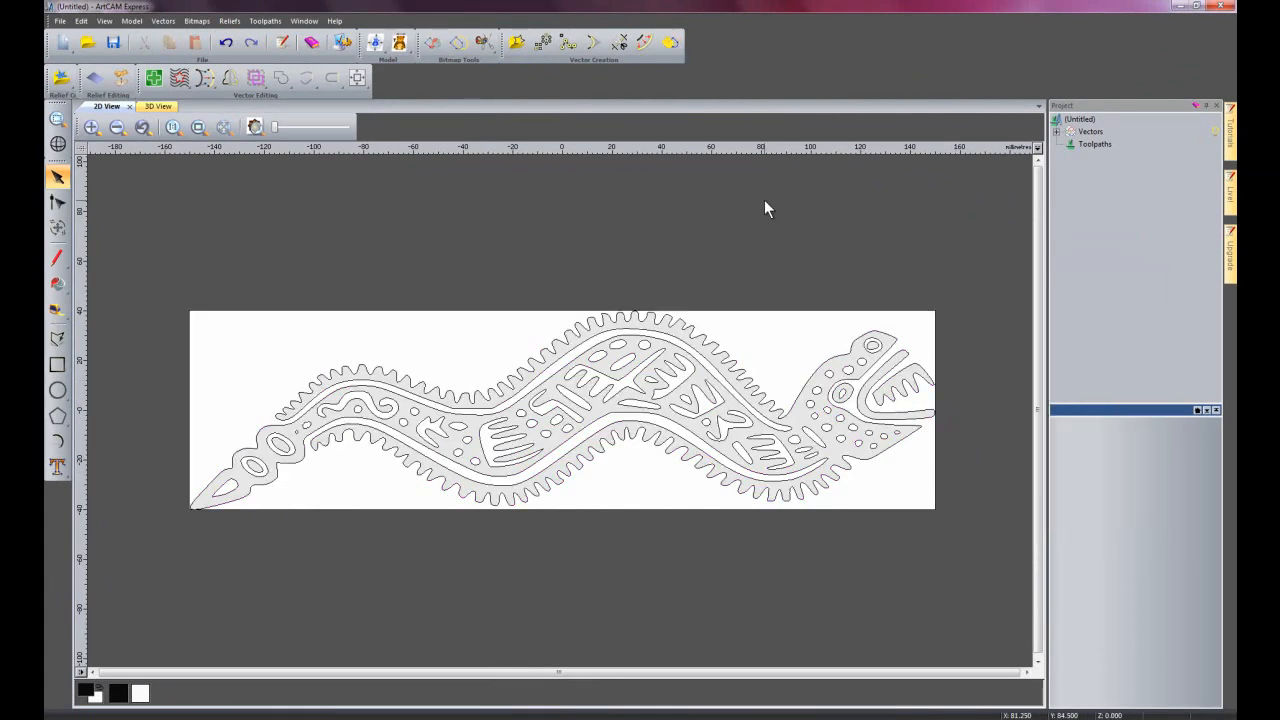